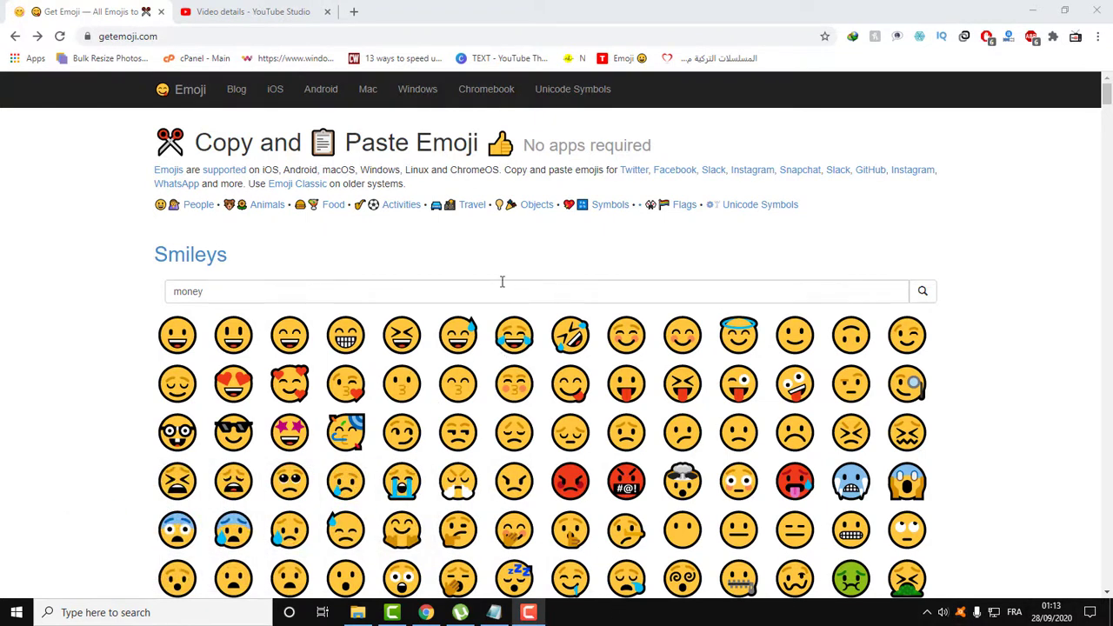
pyautogui.moveTo(554, 244)
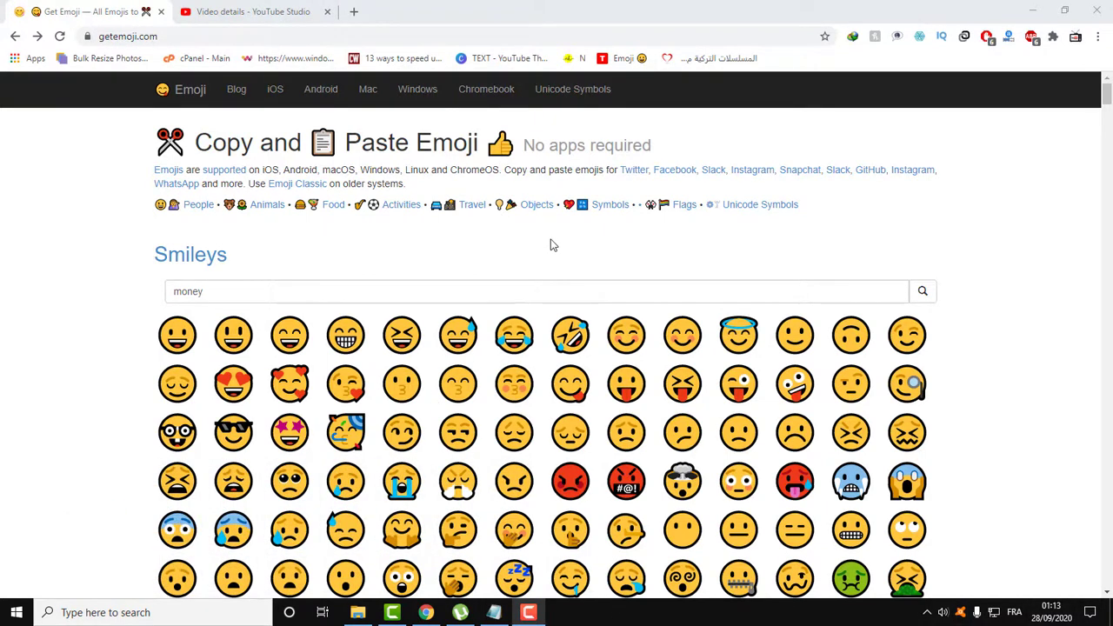
pyautogui.moveTo(223, 199)
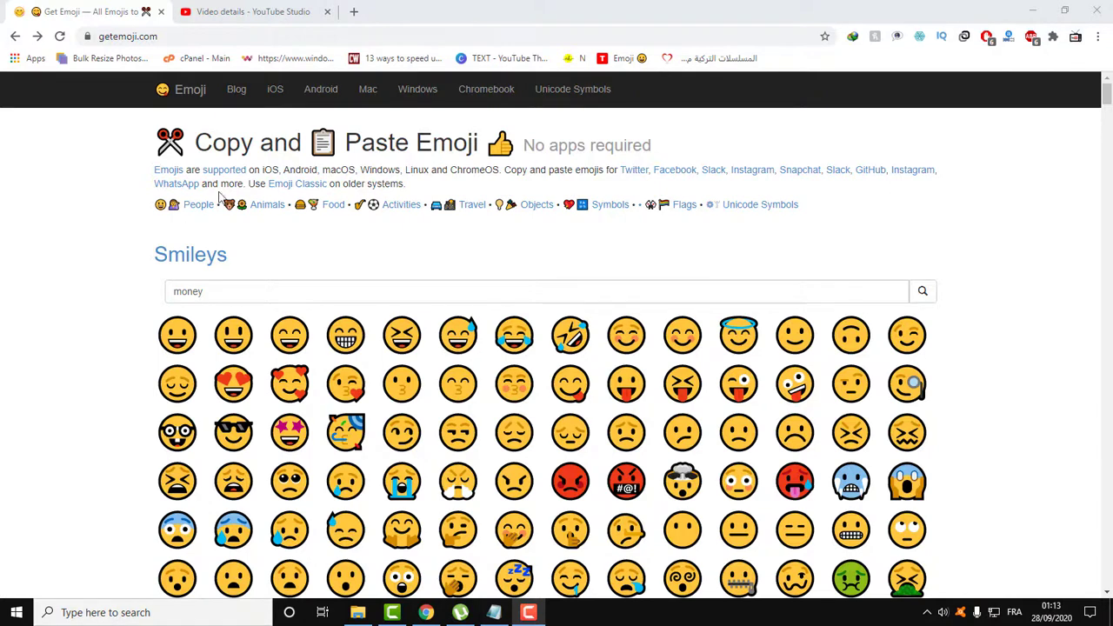
pyautogui.moveTo(75, 285)
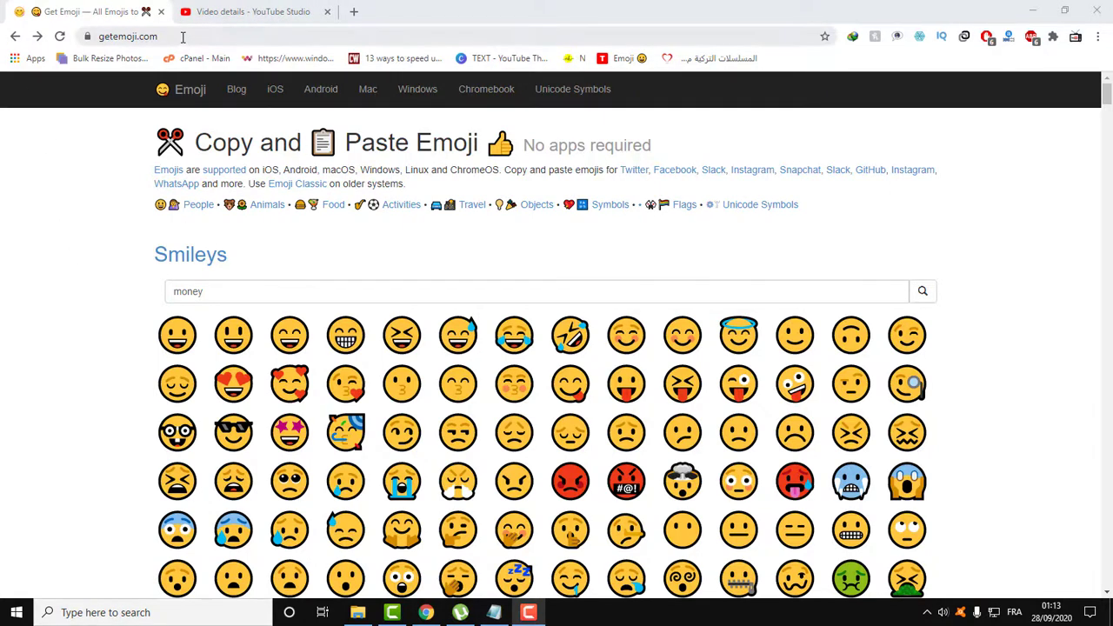
# Step: Run a 'money' emoji search from getemoji.com to bring up Emojipedia results
pyautogui.click(118, 38)
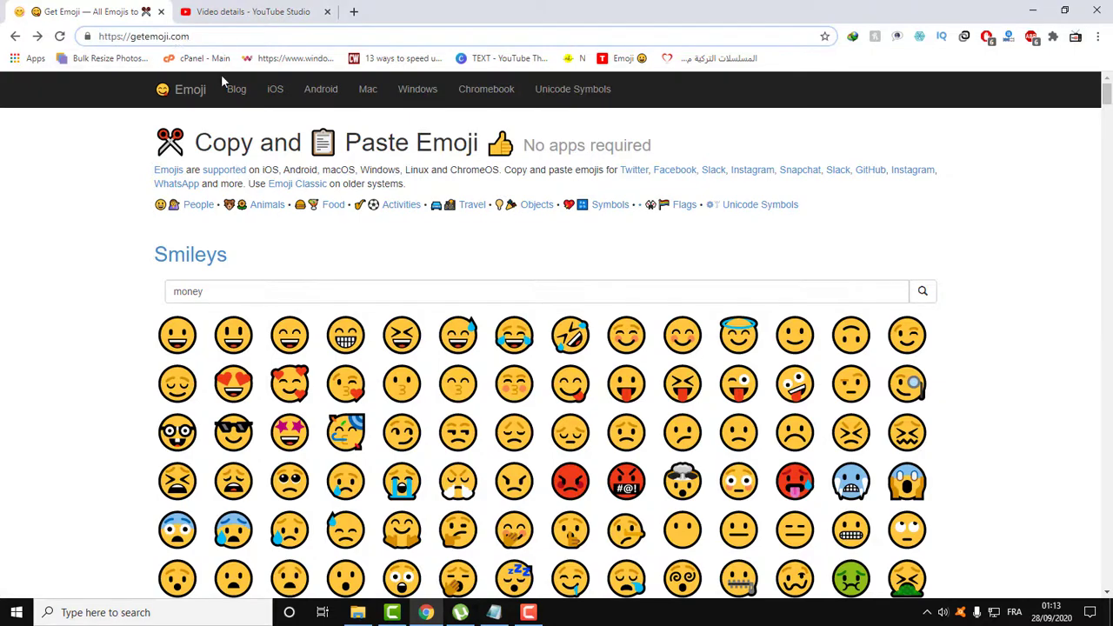
pyautogui.scroll(-3)
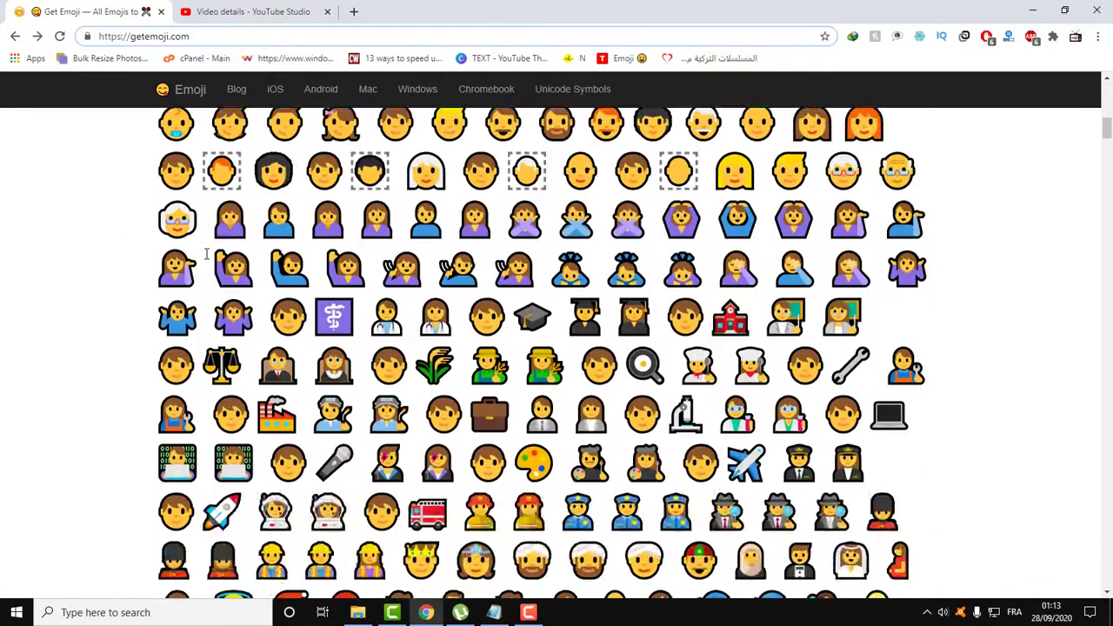
pyautogui.scroll(-3)
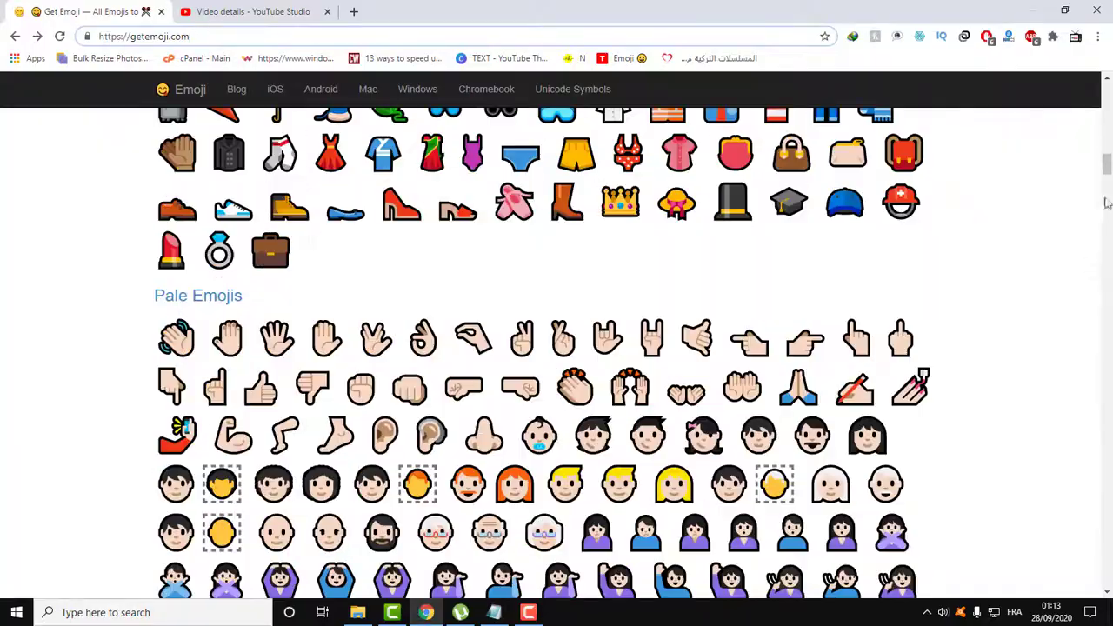
pyautogui.scroll(-3)
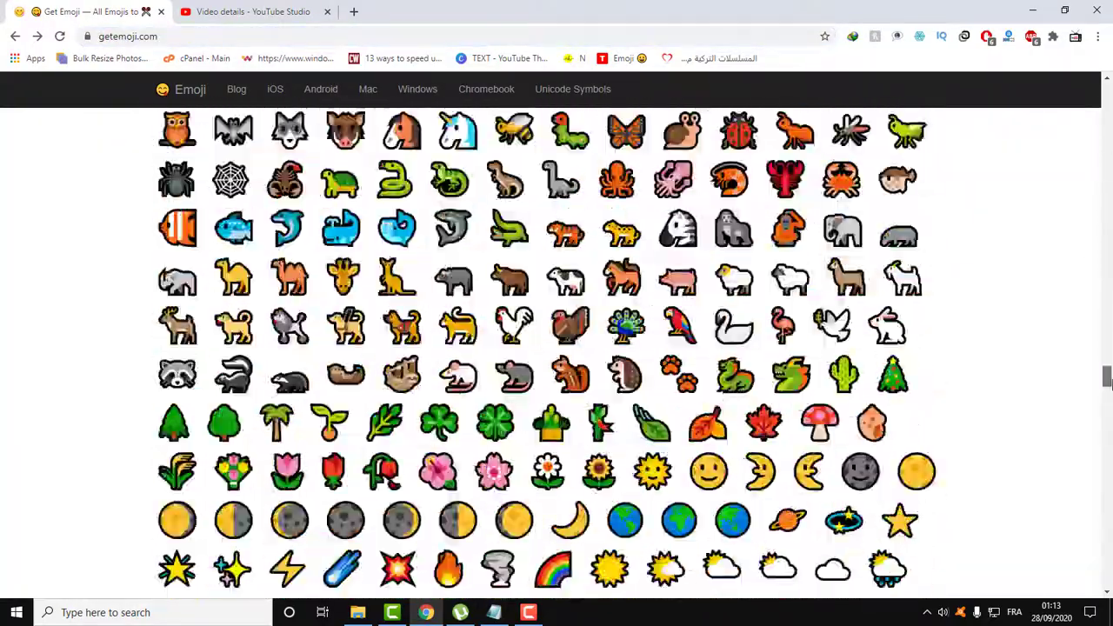
pyautogui.scroll(-3)
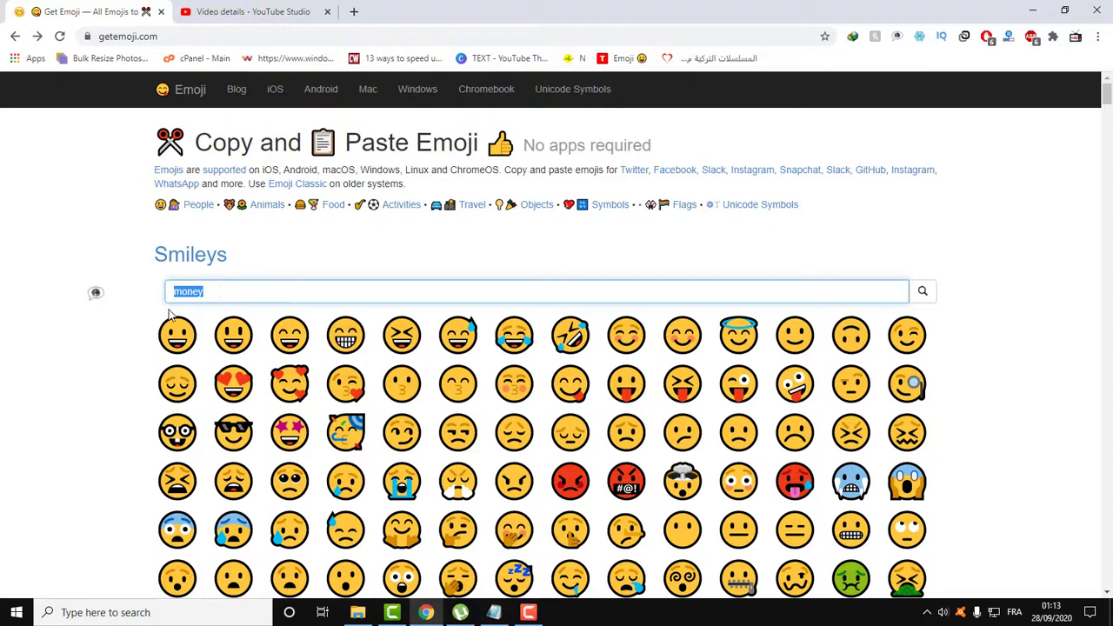
pyautogui.click(214, 292)
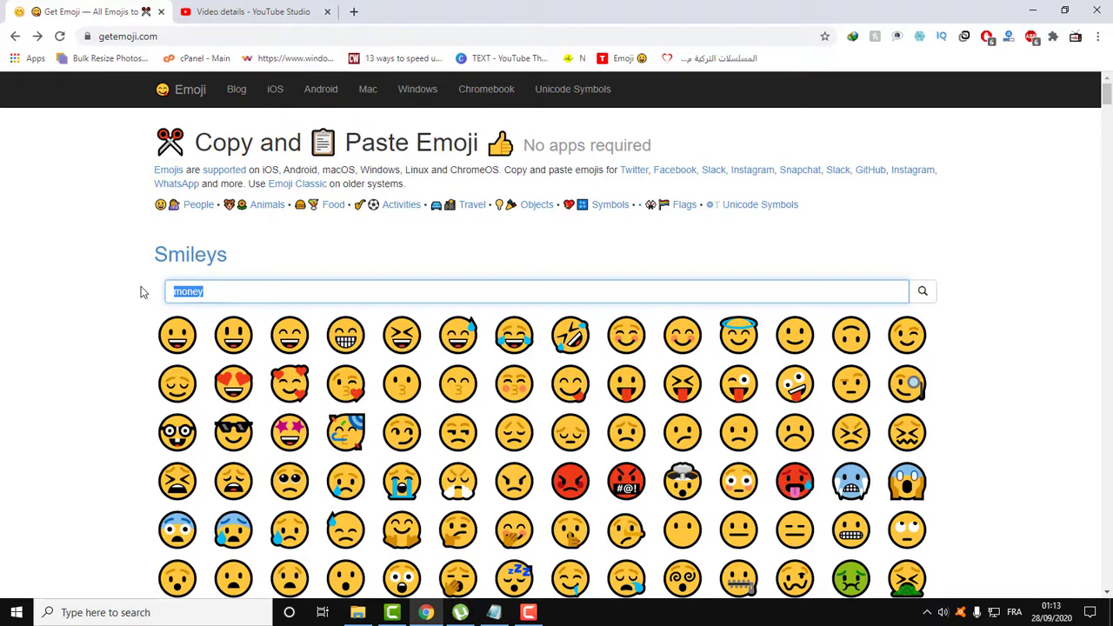
pyautogui.click(218, 292)
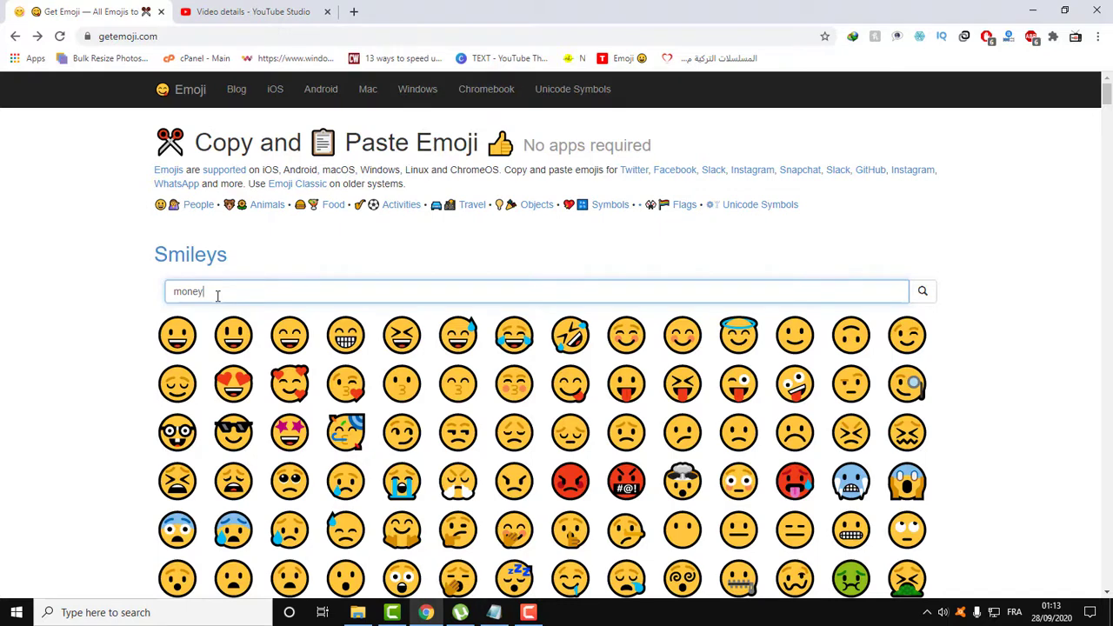
pyautogui.click(922, 290)
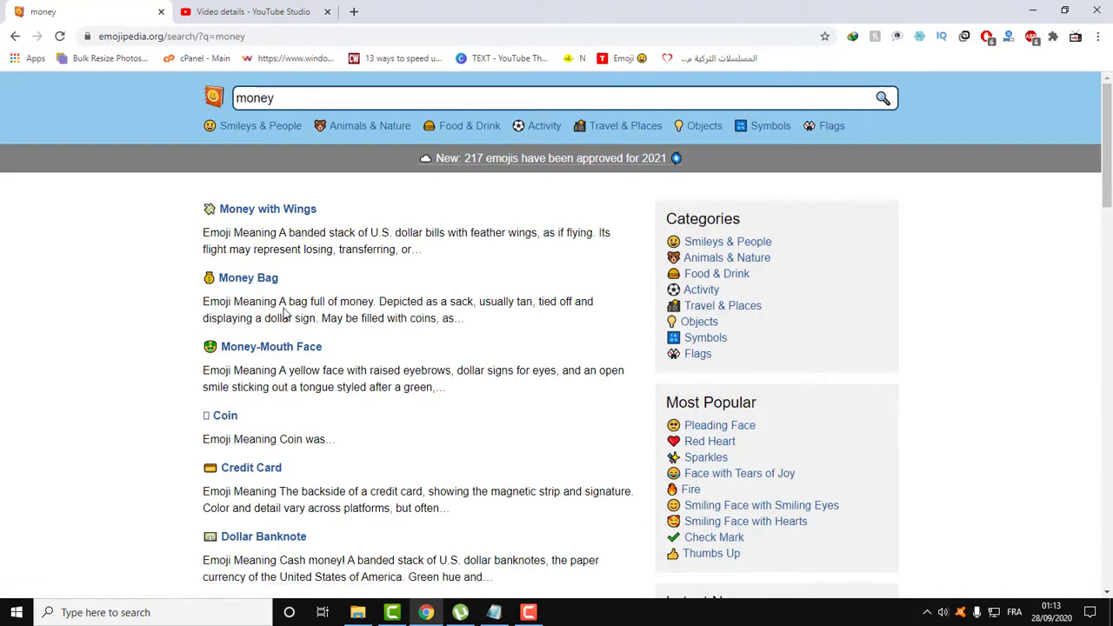
# Step: Copy the Bank emoji from the Emojipedia money results
pyautogui.scroll(-3)
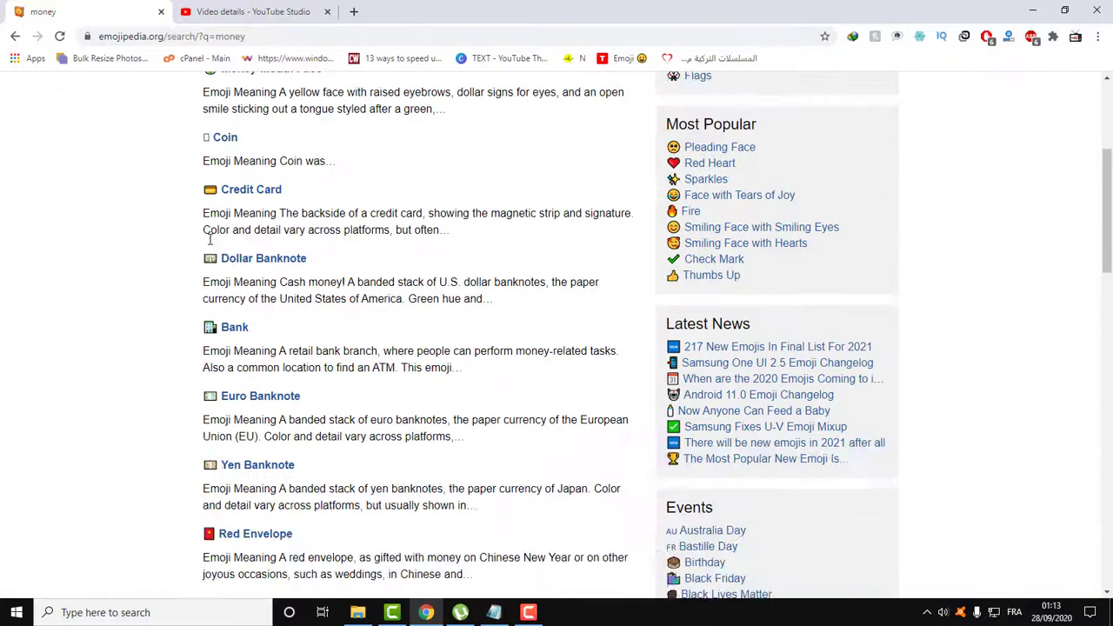
pyautogui.scroll(-3)
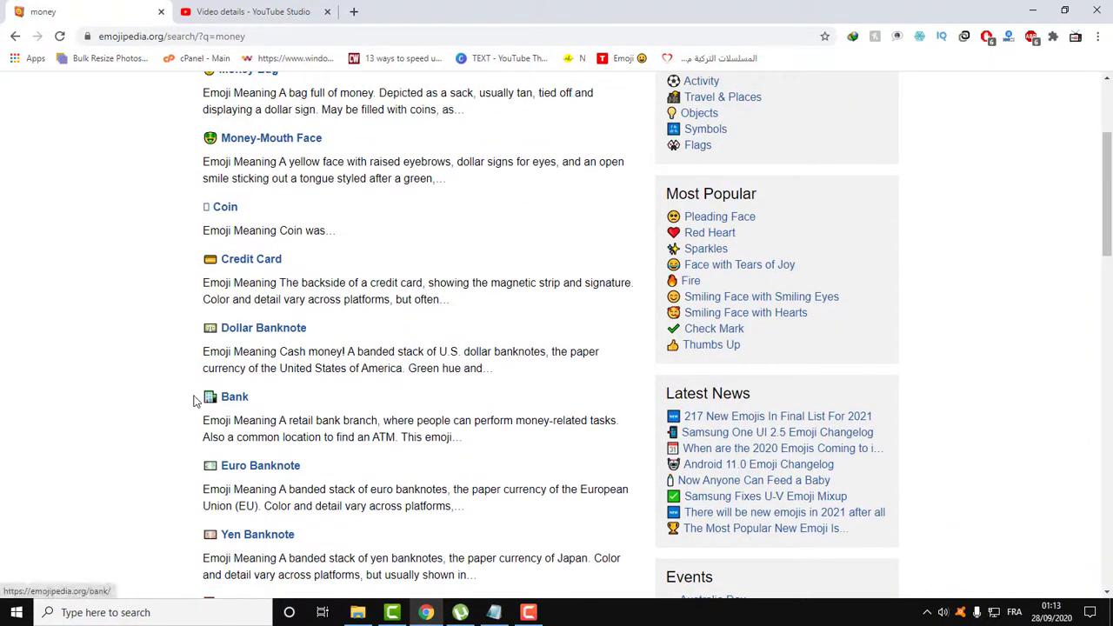
pyautogui.moveTo(210, 397)
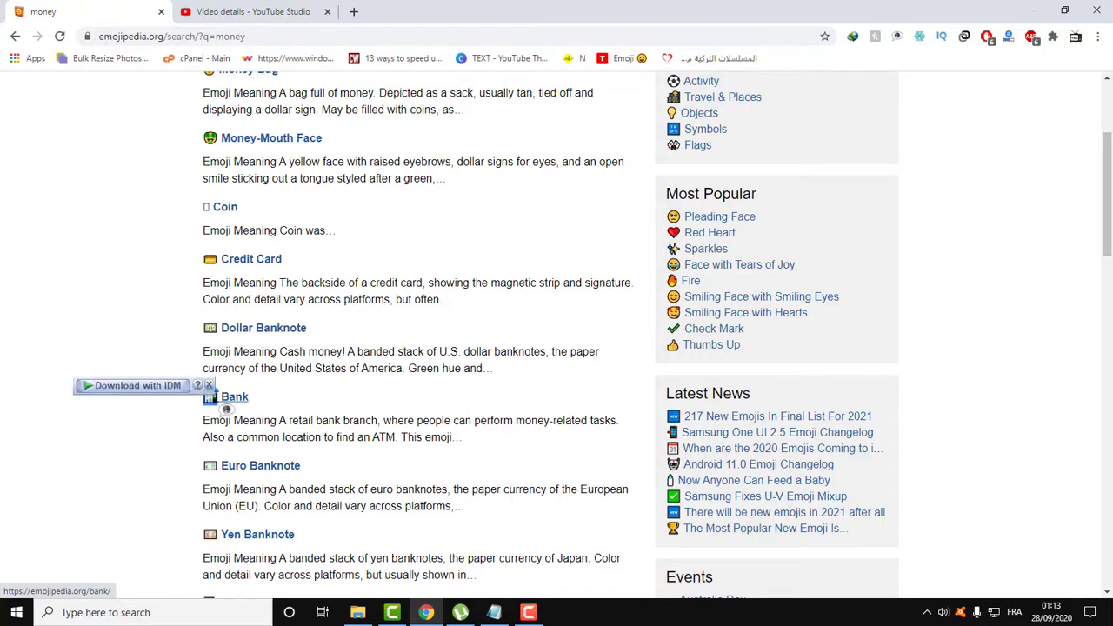
pyautogui.rightClick(208, 396)
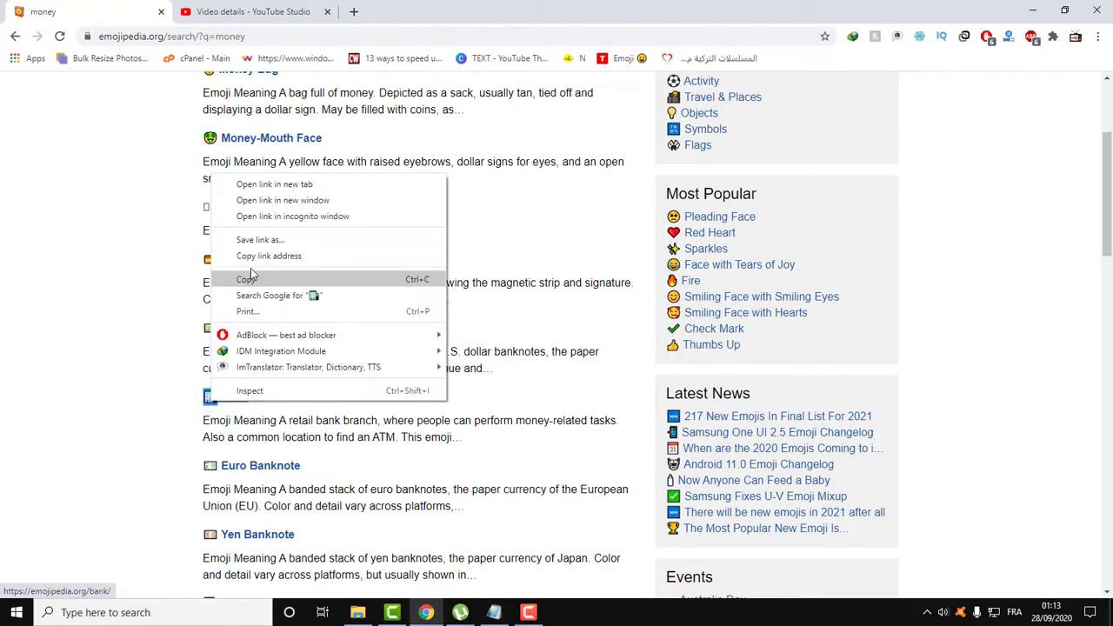
pyautogui.click(252, 14)
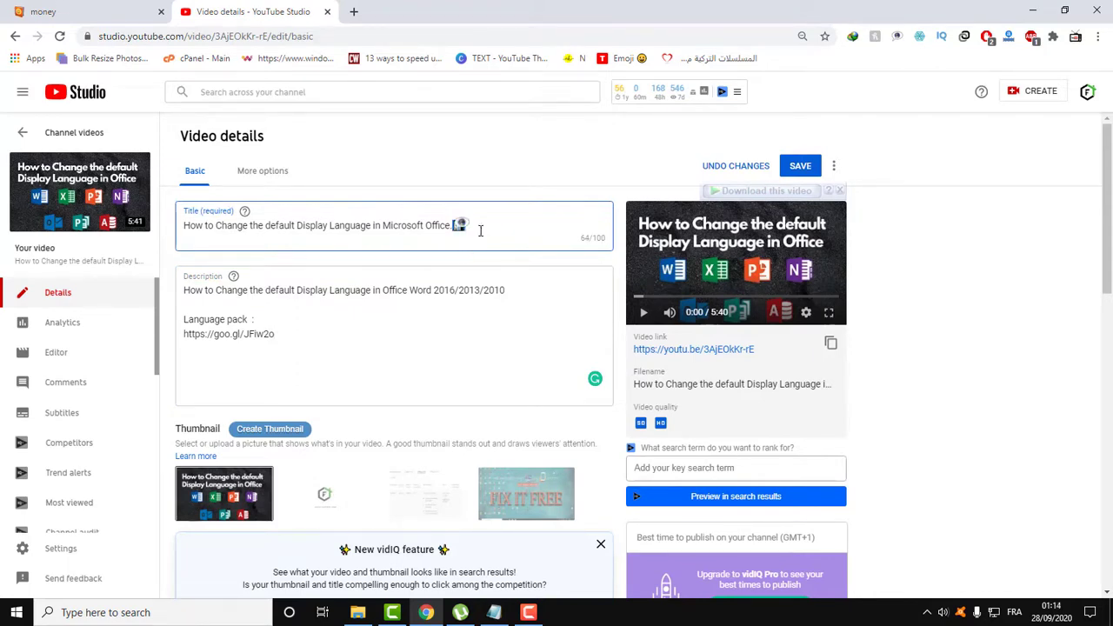
# Step: Switch to the YouTube Studio Video details tab and place the caret at the title's end
pyautogui.click(91, 12)
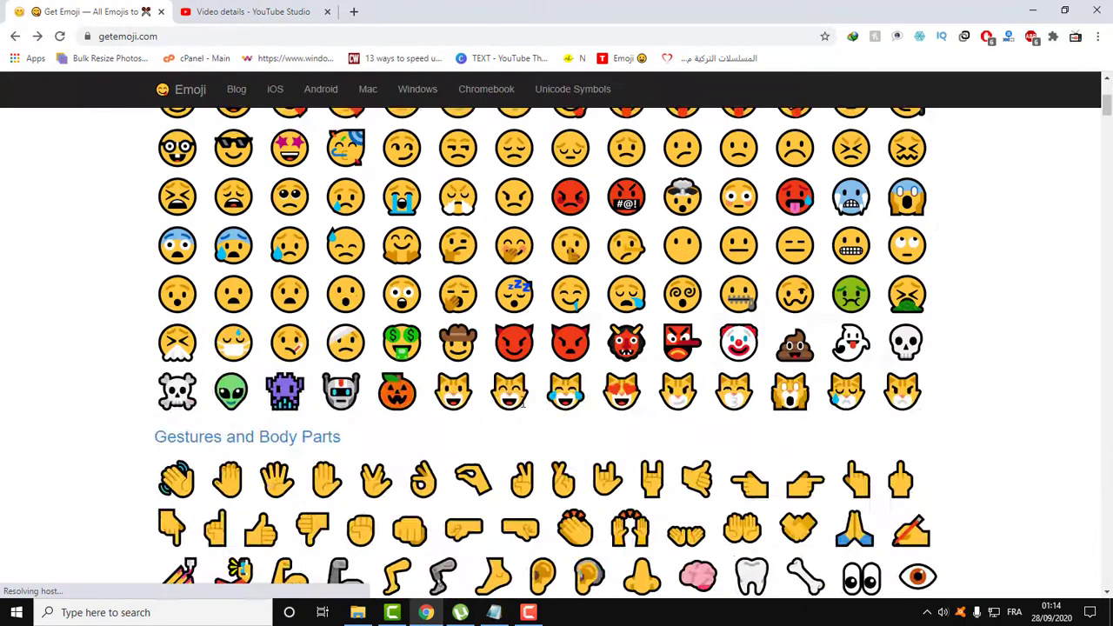
# Step: Copy the green check-mark emoji from getemoji.com's Symbols section, then hide the browser
pyautogui.scroll(-3)
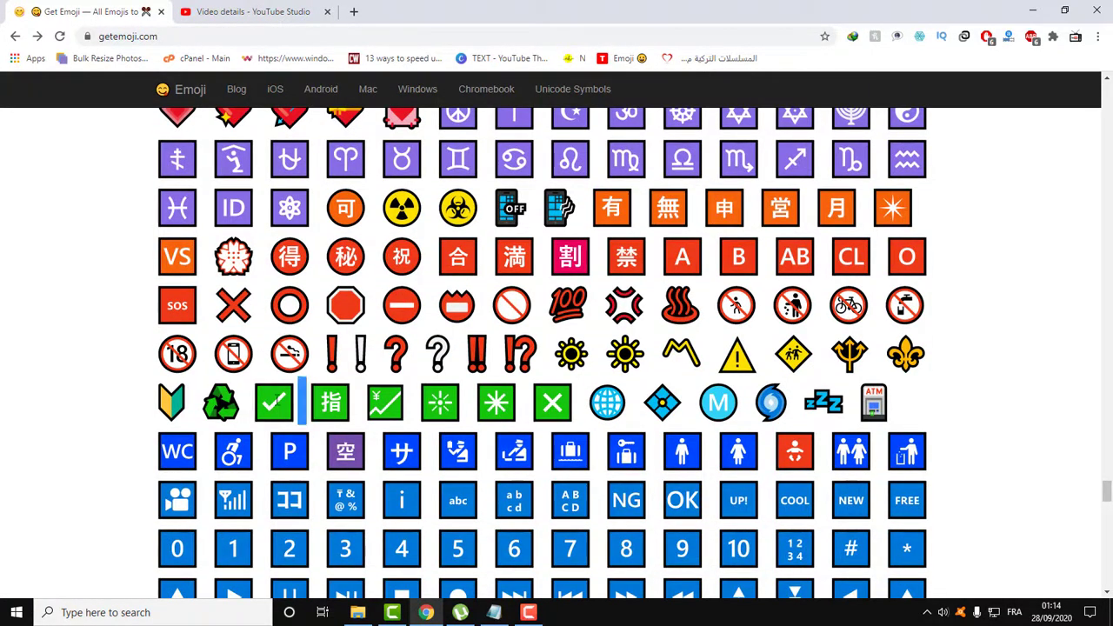
pyautogui.rightClick(272, 402)
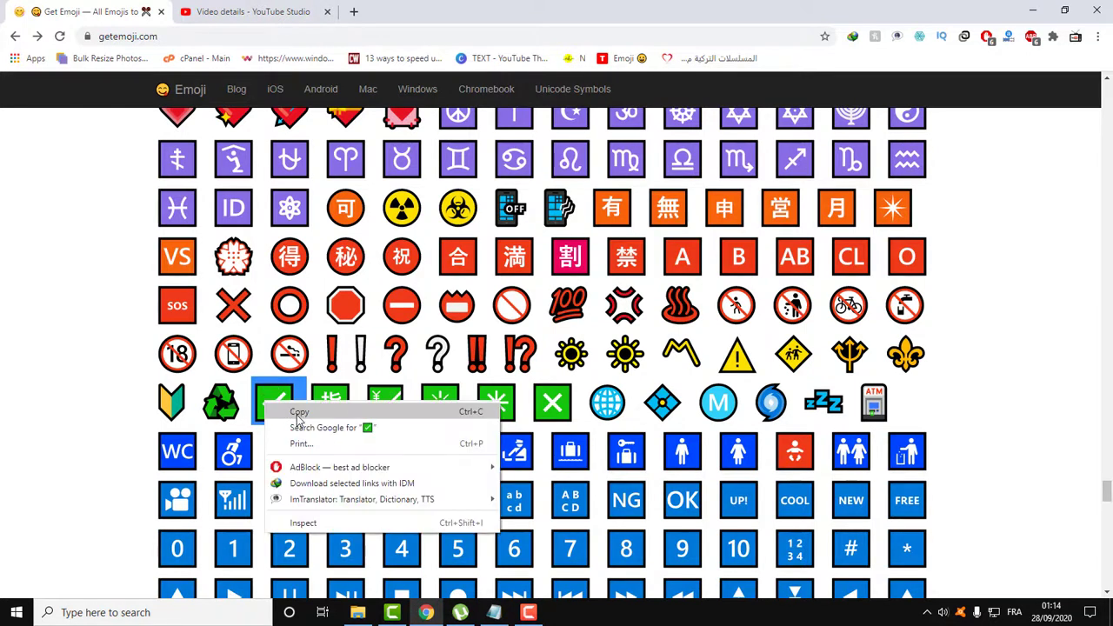
pyautogui.click(300, 412)
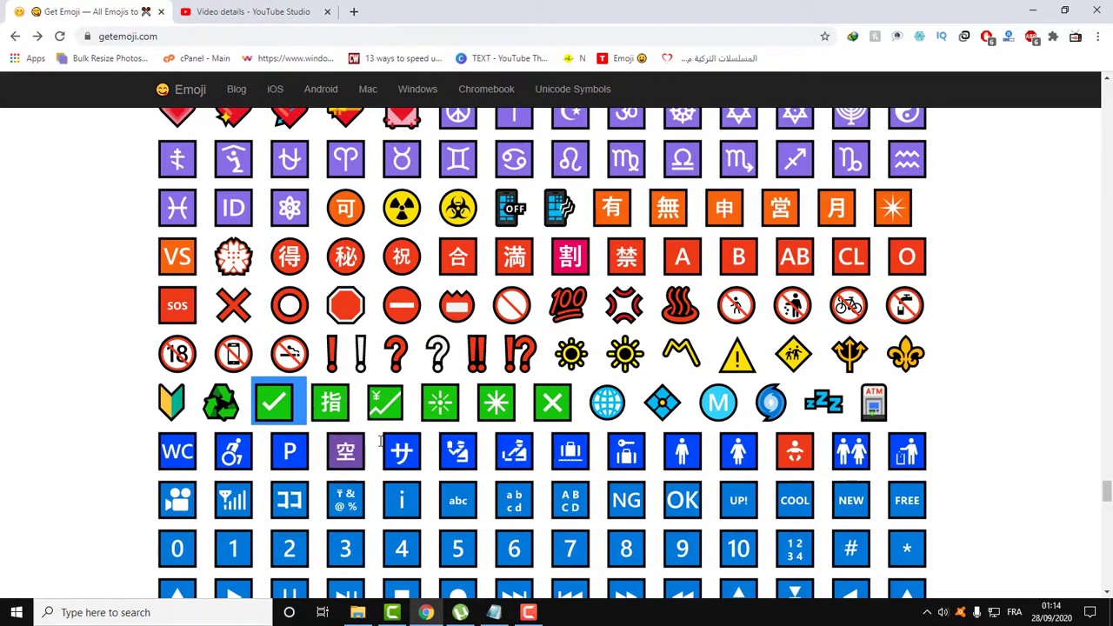
pyautogui.moveTo(250, 302)
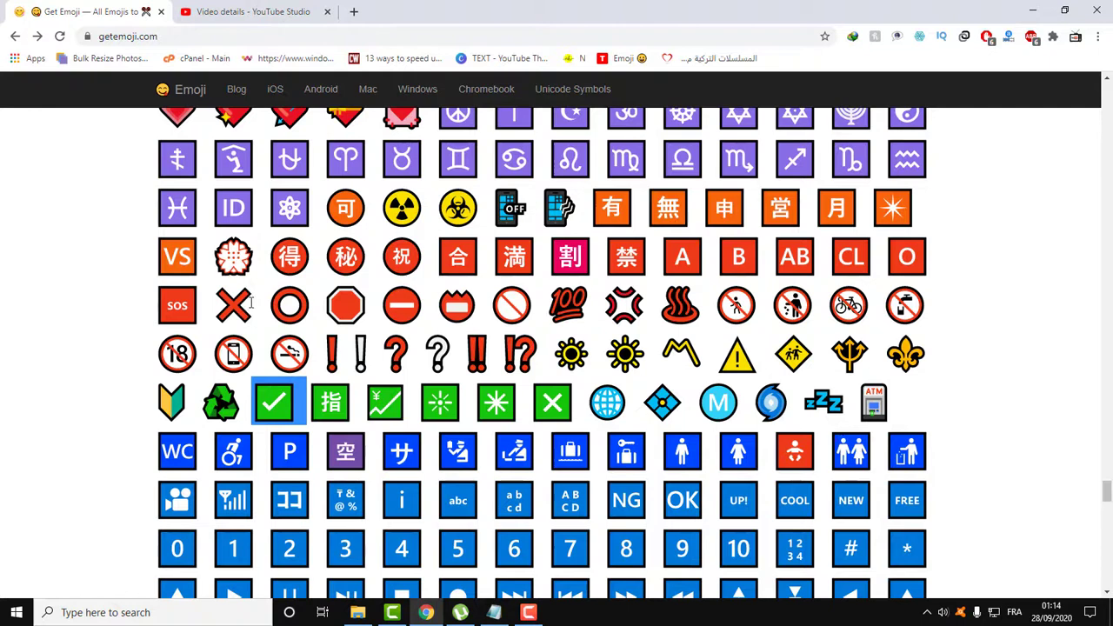
pyautogui.click(233, 306)
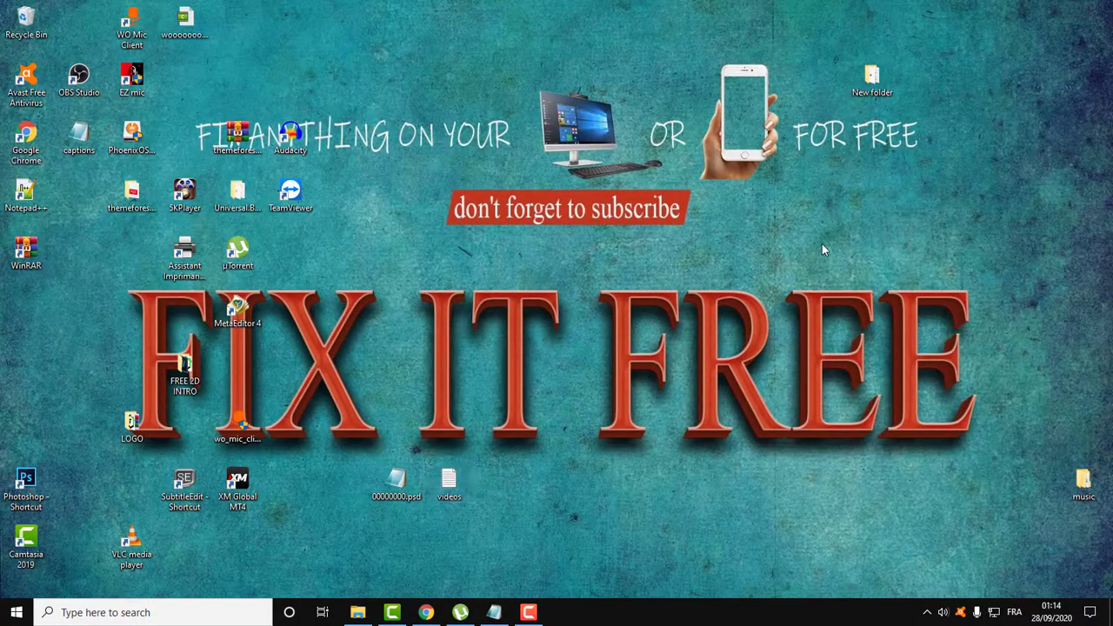
# Step: Create an EMOJI text document on the desktop, move it higher, and open it in Notepad
pyautogui.rightClick(823, 250)
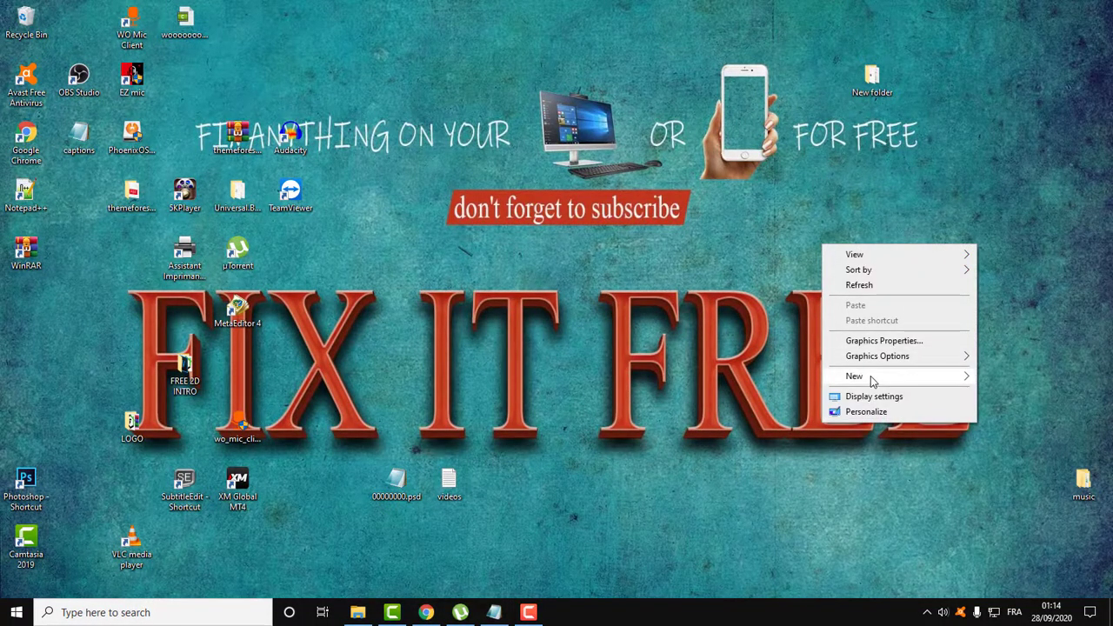
pyautogui.click(854, 376)
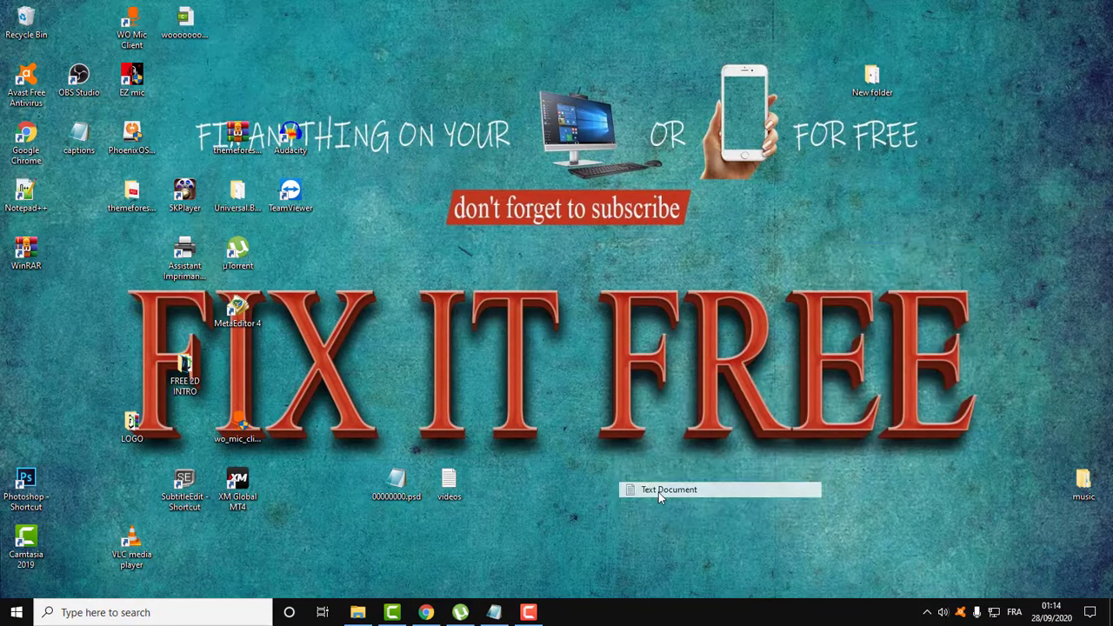
pyautogui.moveTo(720, 489); pyautogui.dragTo(819, 257)
pyautogui.write('EMOJI')
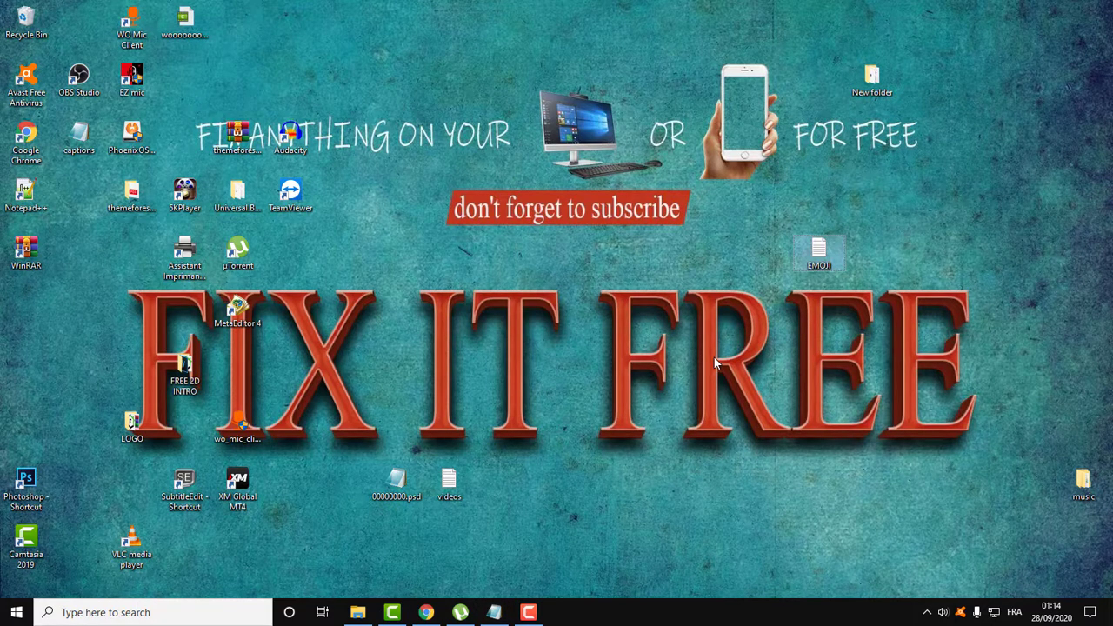
pyautogui.doubleClick(820, 242)
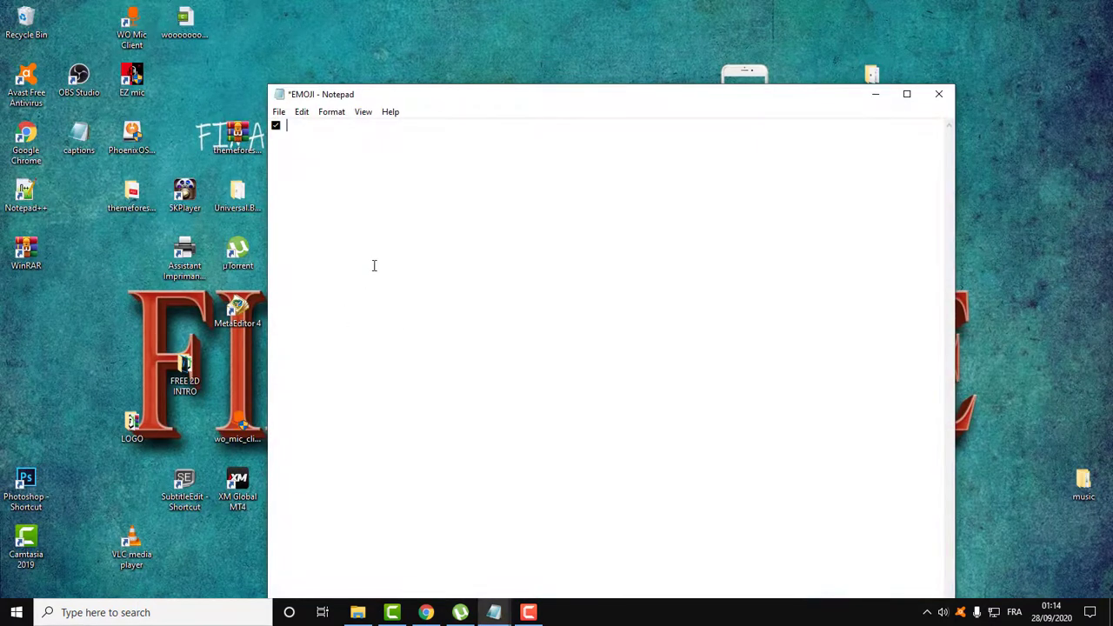
# Step: Return to getemoji.com for more symbols and look through the EMOJI file's Notepad menus
pyautogui.click(418, 612)
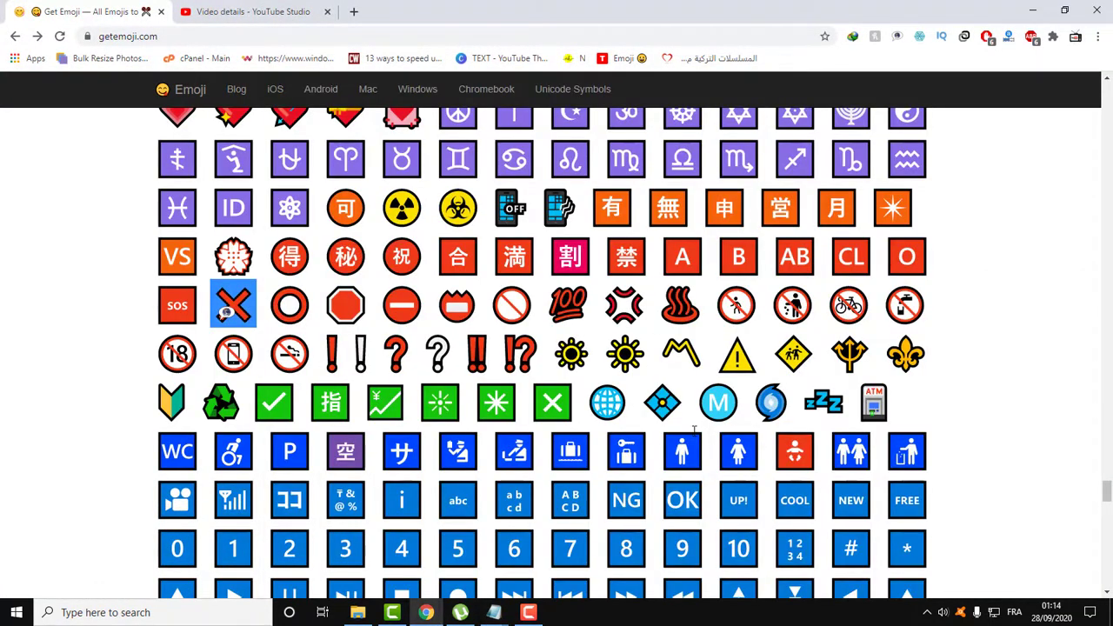
pyautogui.scroll(3)
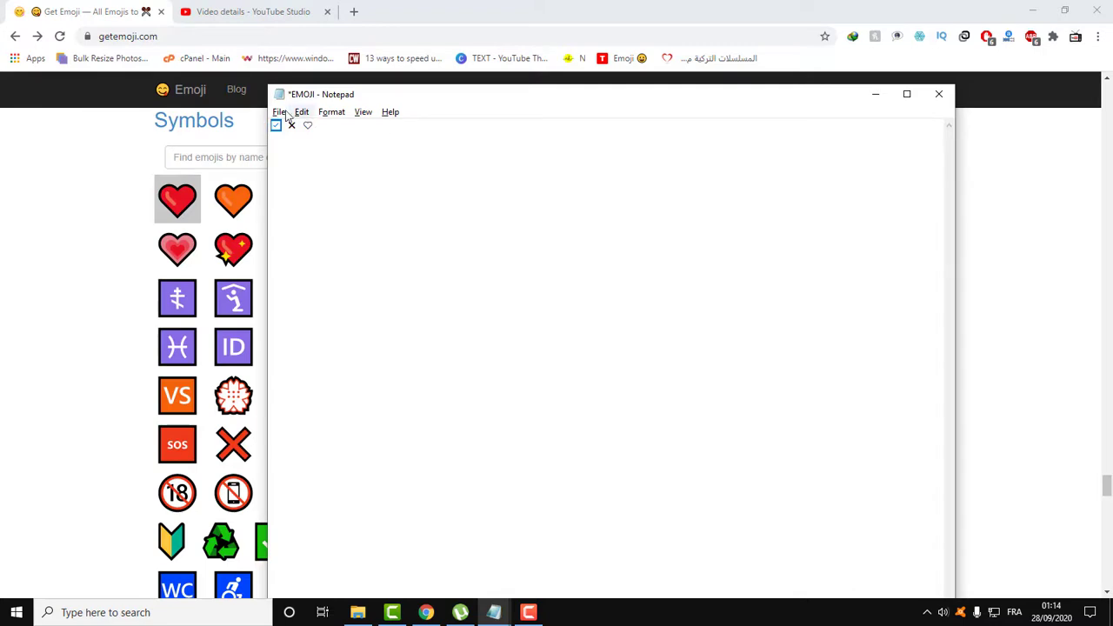
pyautogui.click(391, 111)
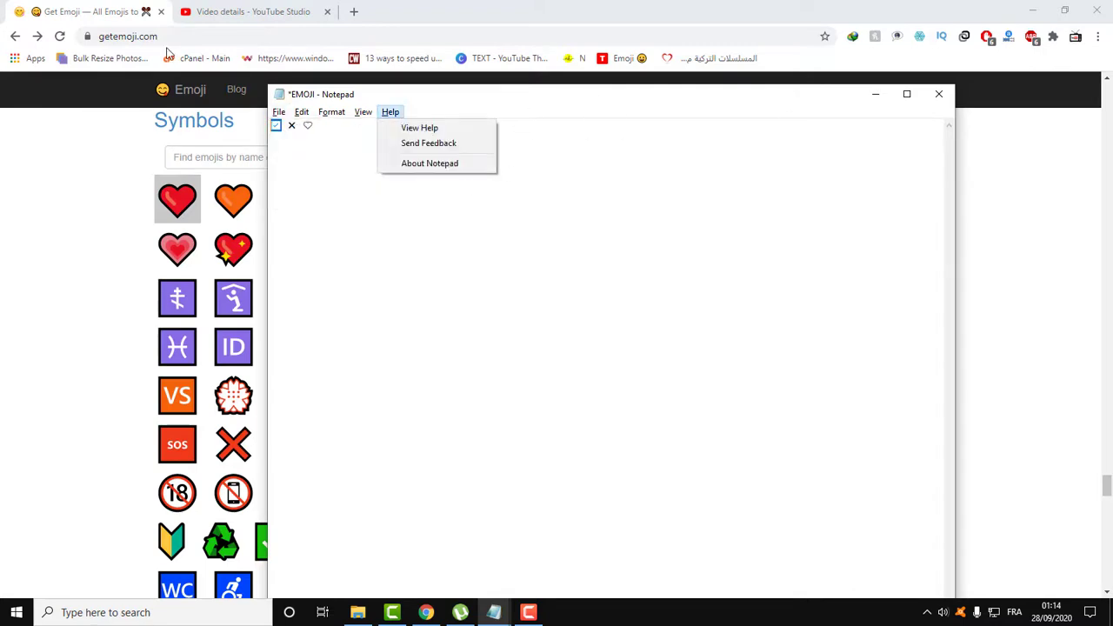
pyautogui.click(252, 12)
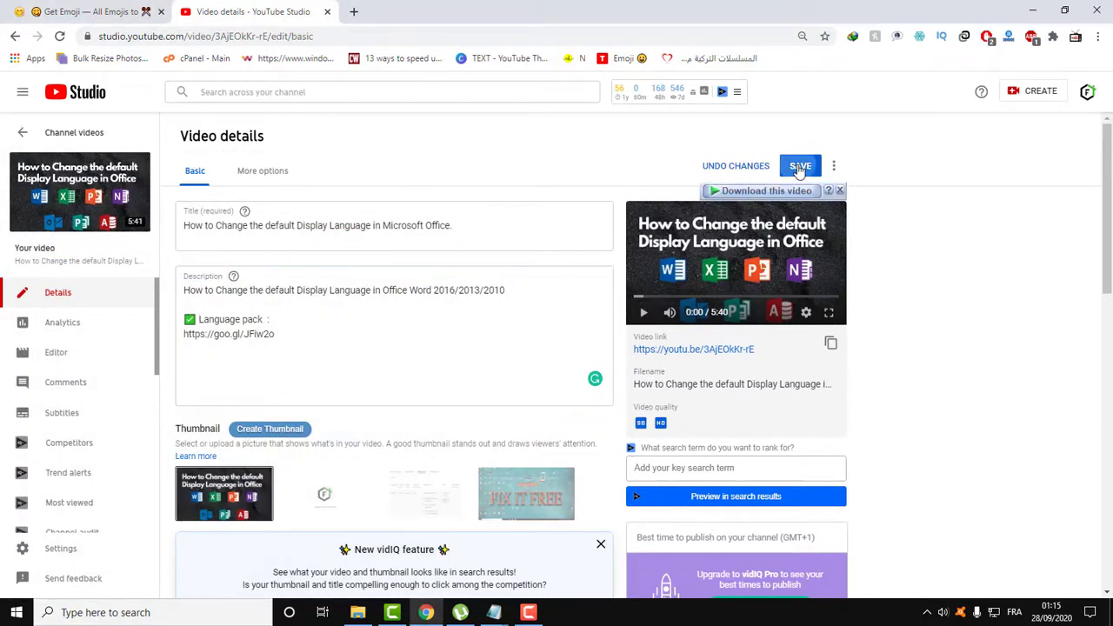
# Step: Save the edited video description and open the video's public watch page
pyautogui.click(800, 165)
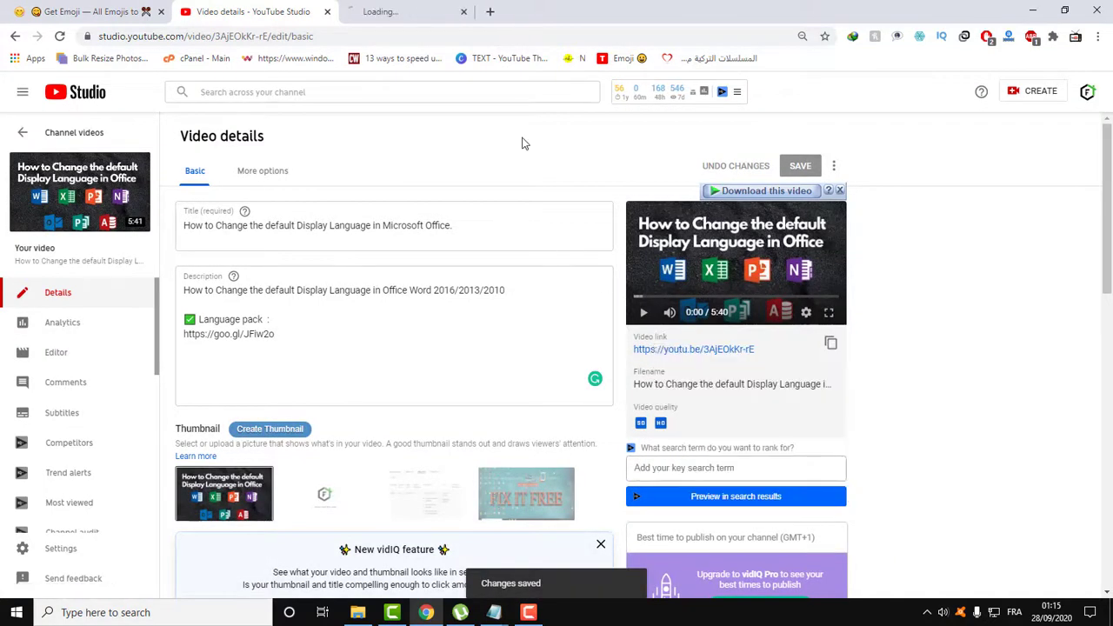
pyautogui.click(692, 350)
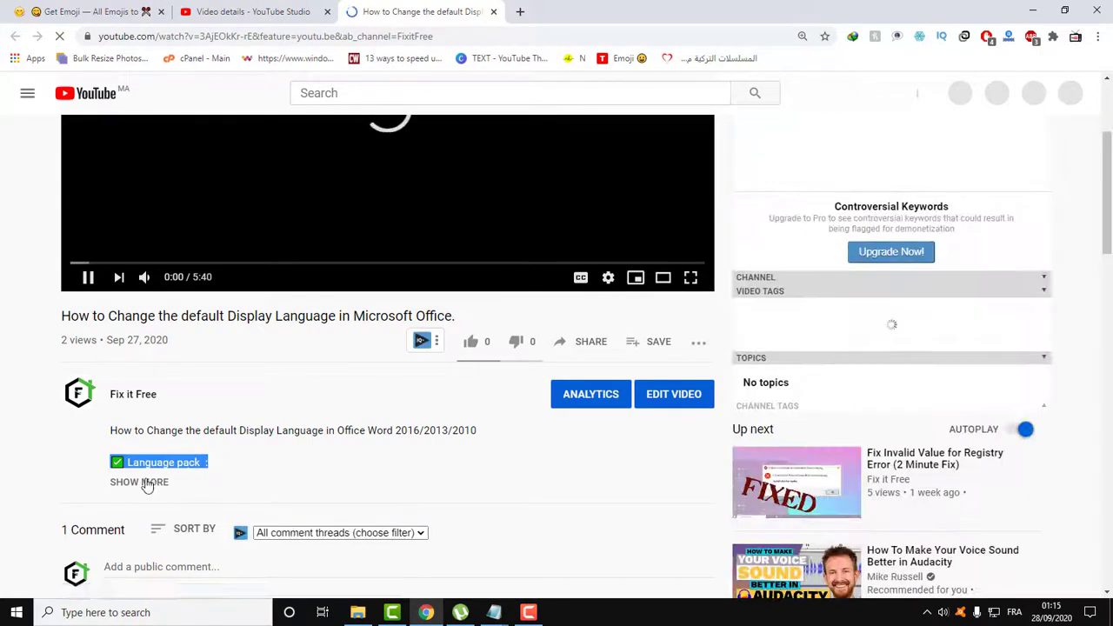
# Step: Expand the watch page description with SHOW MORE to reveal the check-marked Language pack line
pyautogui.click(138, 482)
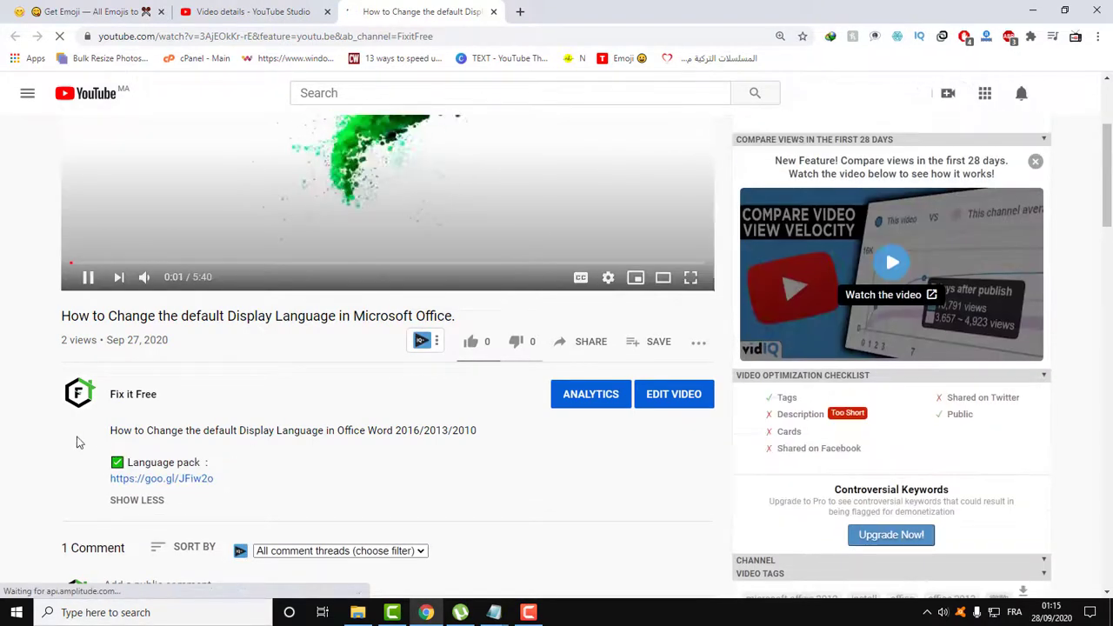